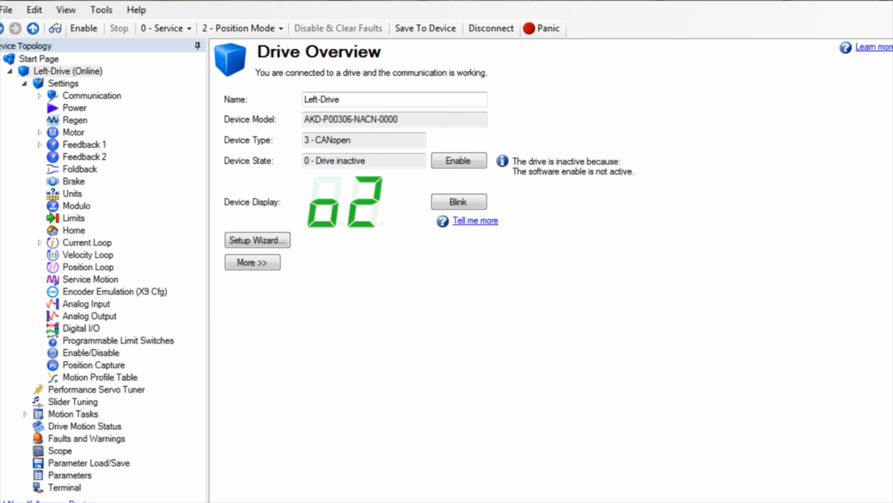
pyautogui.moveTo(384, 296)
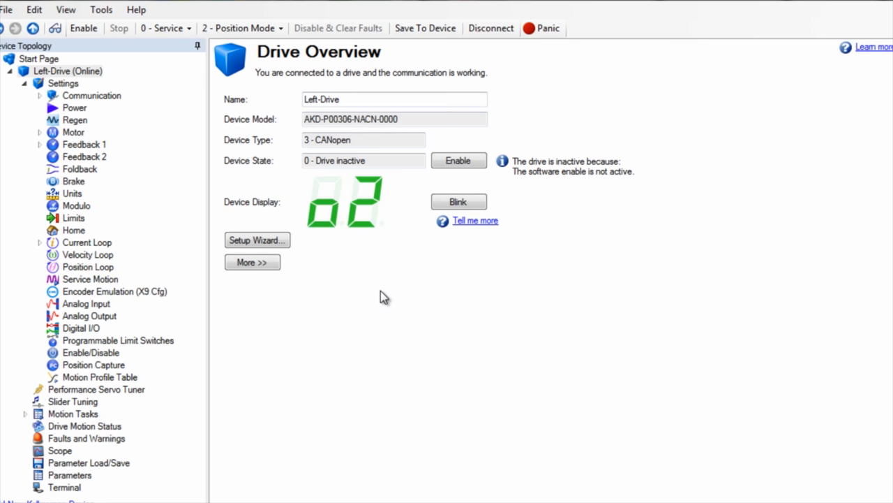
# Open the Performance Servo Tuner for the Left-Drive from the Device Topology tree.
pyautogui.click(95, 388)
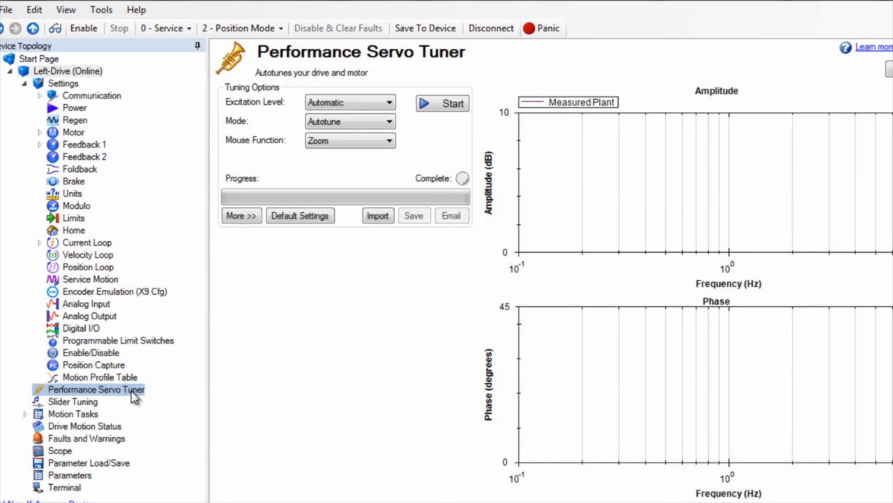
# Choose Manual as the tuner's excitation level for a Bode plot measurement.
pyautogui.click(397, 120)
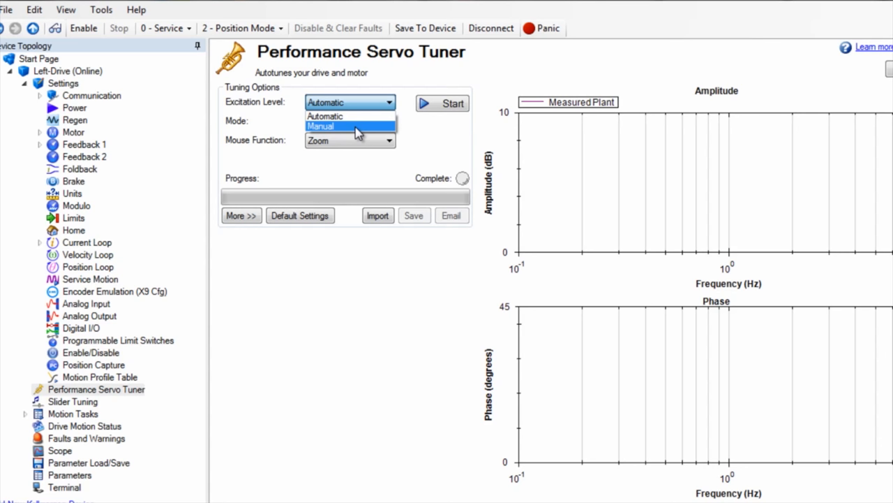
pyautogui.click(350, 126)
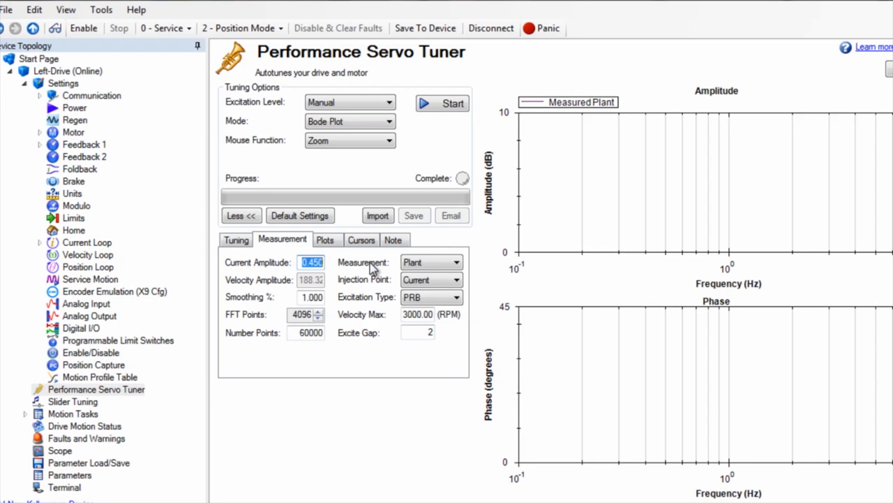
# Set current amplitude 1.500 A with Sine excitation and plant plotting enabled.
pyautogui.write('1.500')
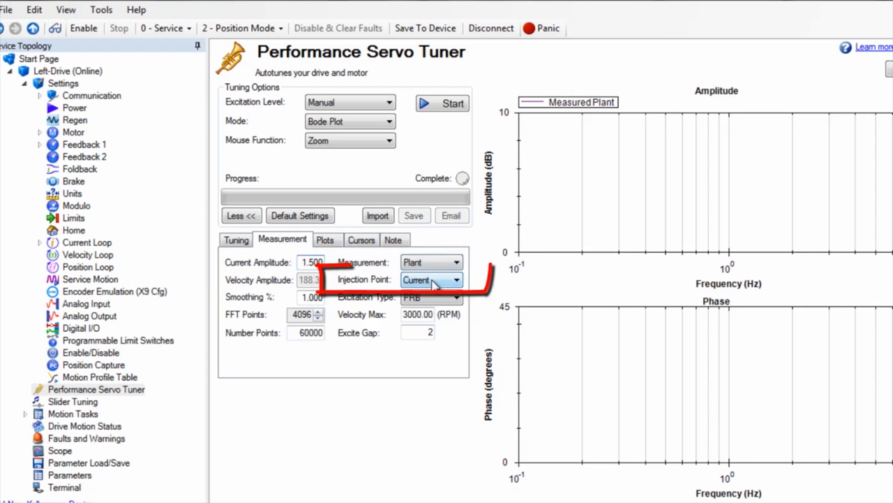
pyautogui.click(432, 296)
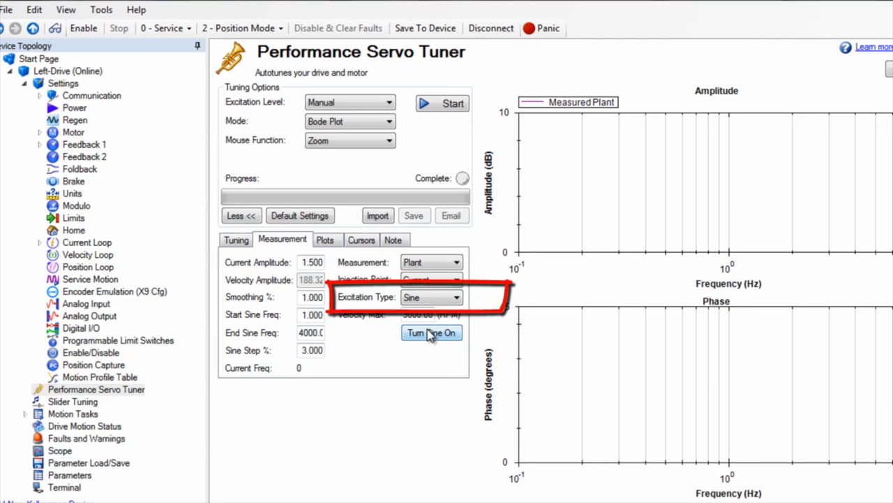
pyautogui.click(324, 240)
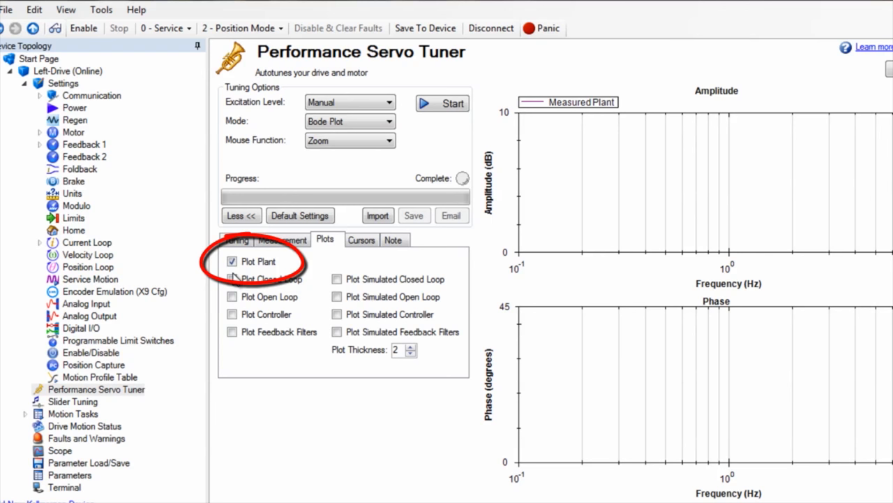
pyautogui.click(282, 240)
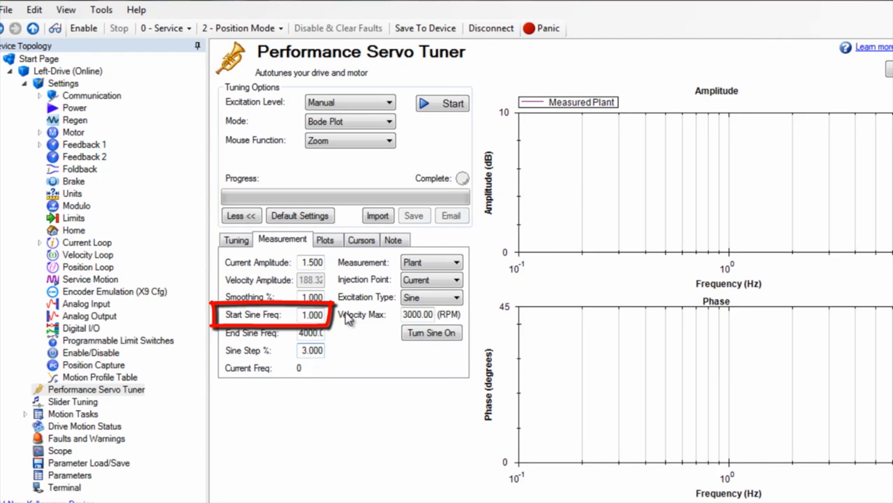
# Start the measurement so WorkBench records the plant frequency response.
pyautogui.click(441, 104)
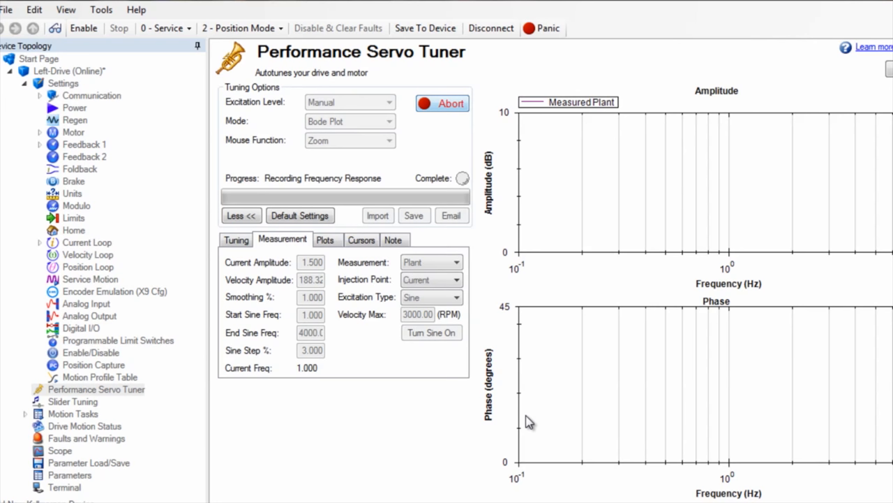